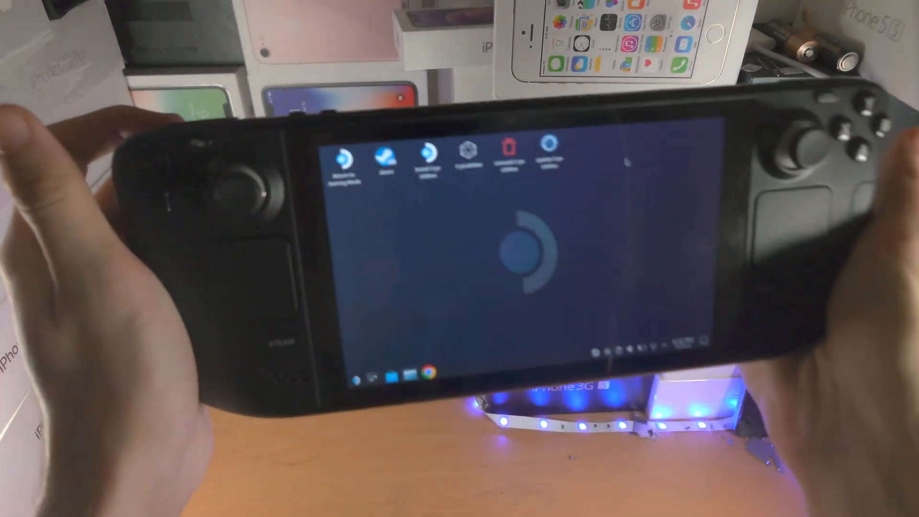
# Step: Right-click an empty spot on the desktop to show its context menu
pyautogui.rightClick(557, 234)
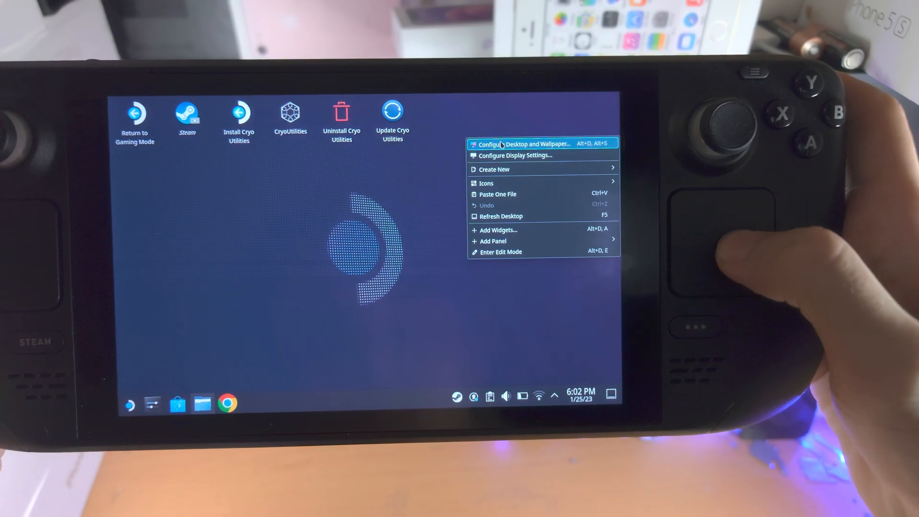
# Step: Choose 'Configure Desktop and Wallpaper...' to show the wallpaper image gallery
pyautogui.click(526, 144)
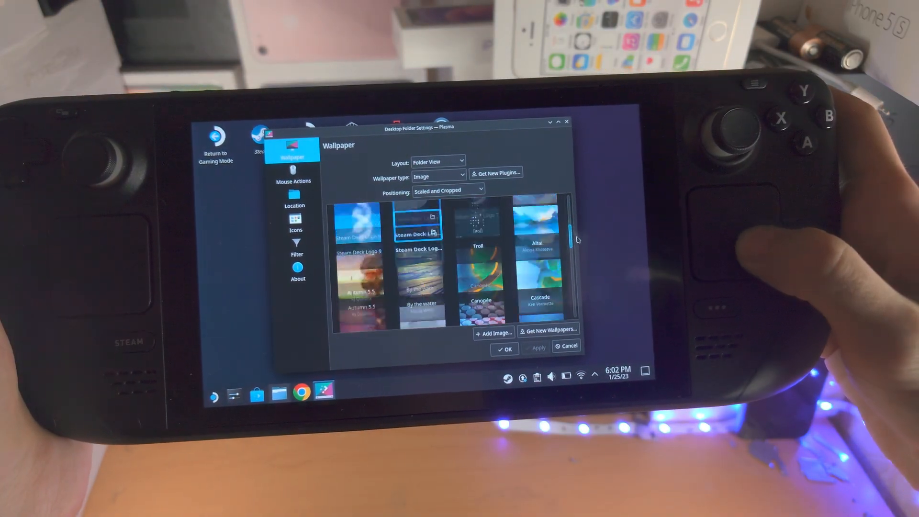
# Step: Change Wallpaper type to Slideshow and scroll through its order, interval and folder options
pyautogui.click(447, 176)
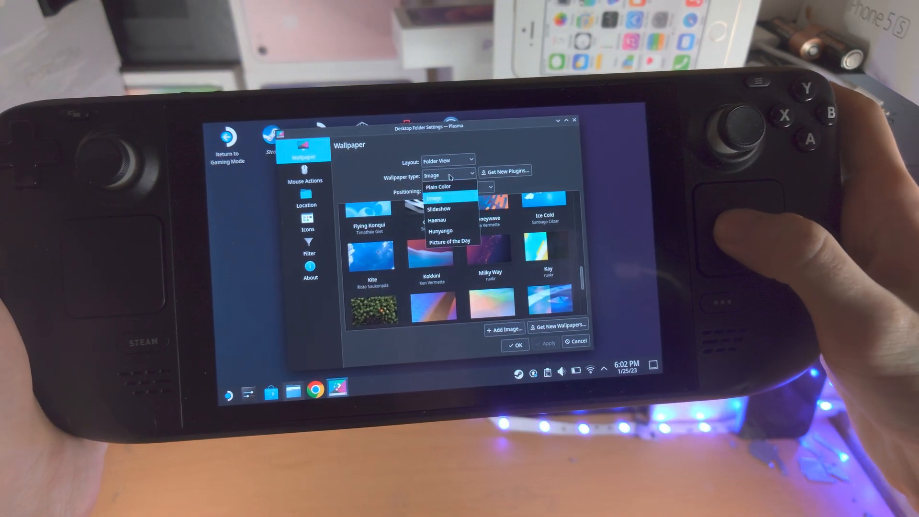
pyautogui.moveTo(443, 208)
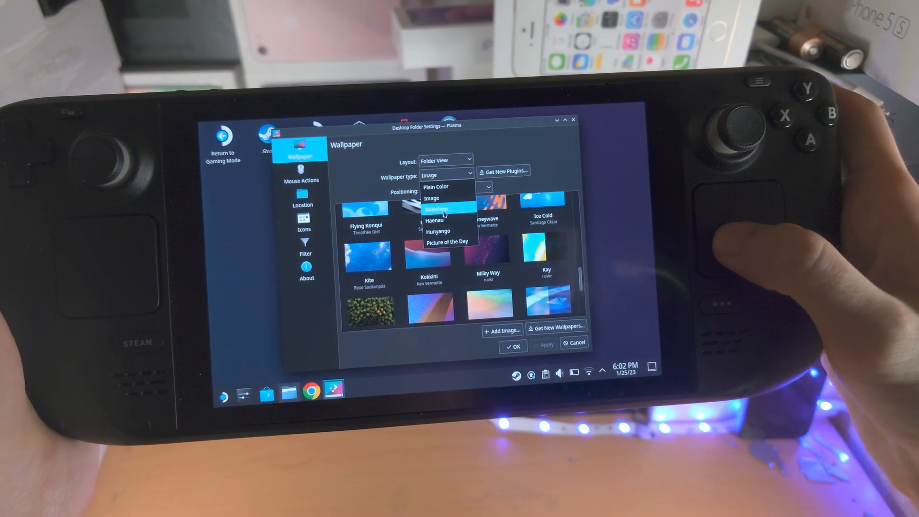
pyautogui.click(436, 208)
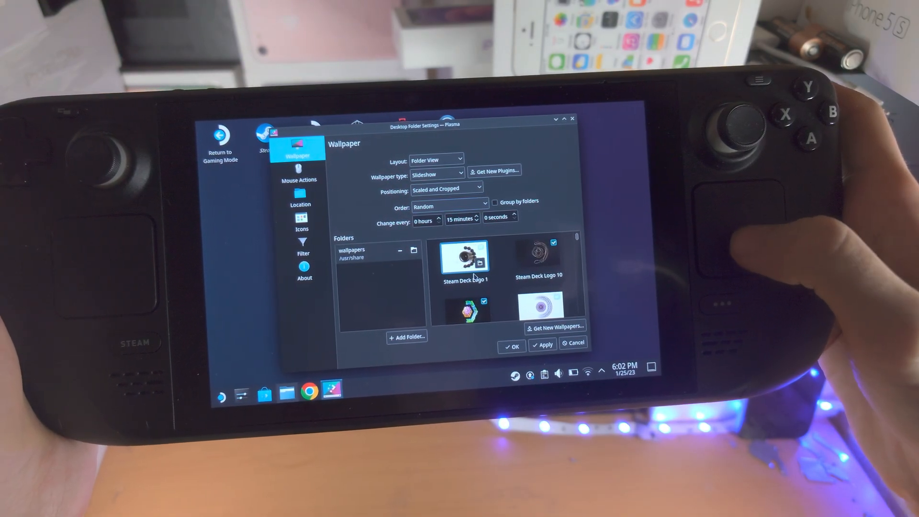
pyautogui.scroll(-3)
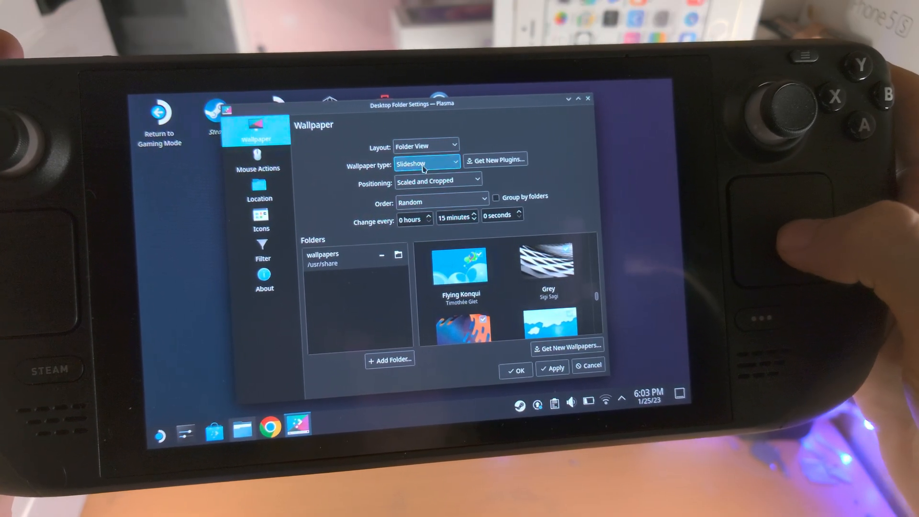
# Step: Change Wallpaper type back to Image and keep Positioning as Scaled and Cropped
pyautogui.click(426, 164)
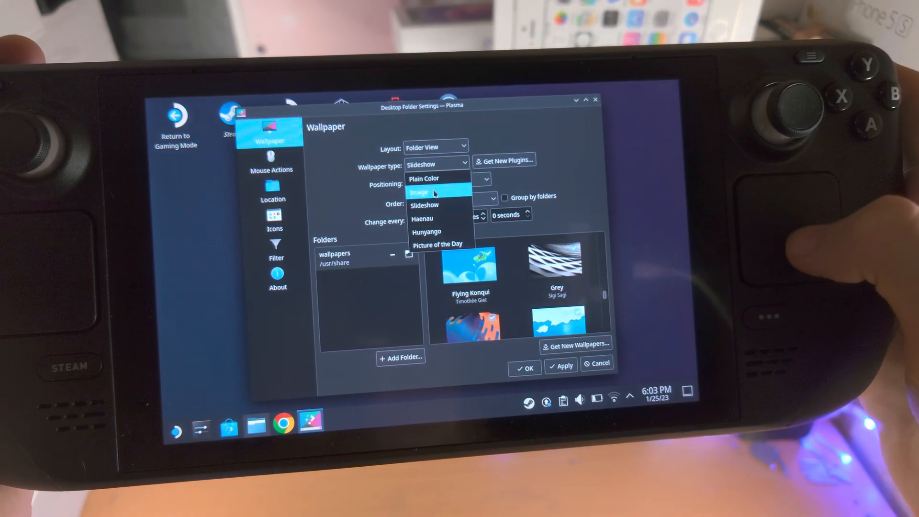
pyautogui.click(426, 193)
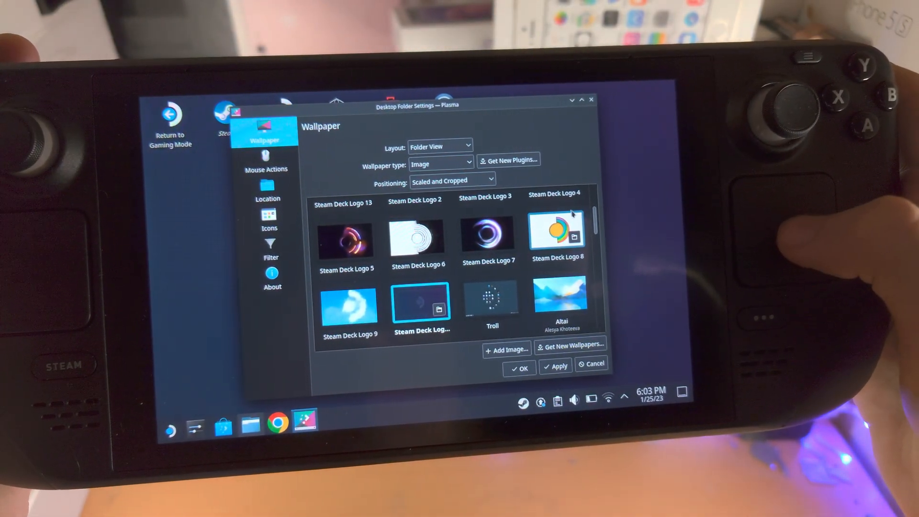
pyautogui.click(451, 182)
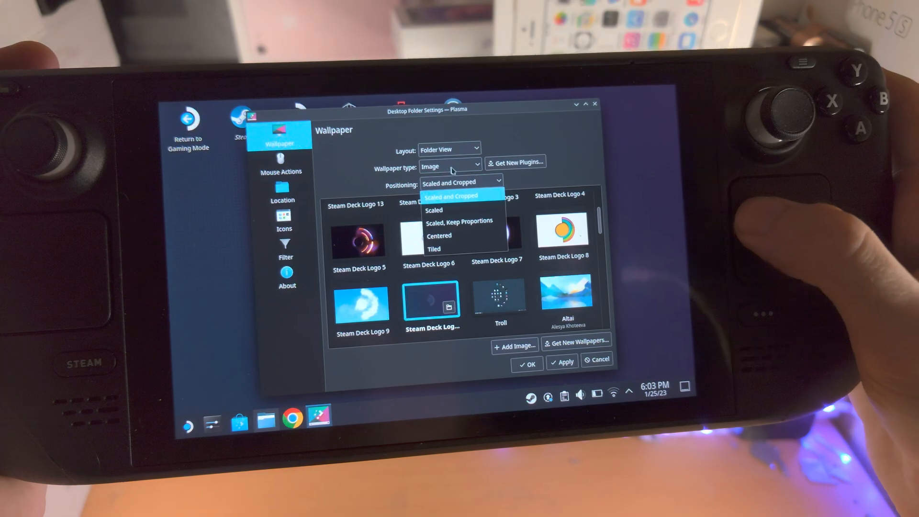
pyautogui.click(451, 195)
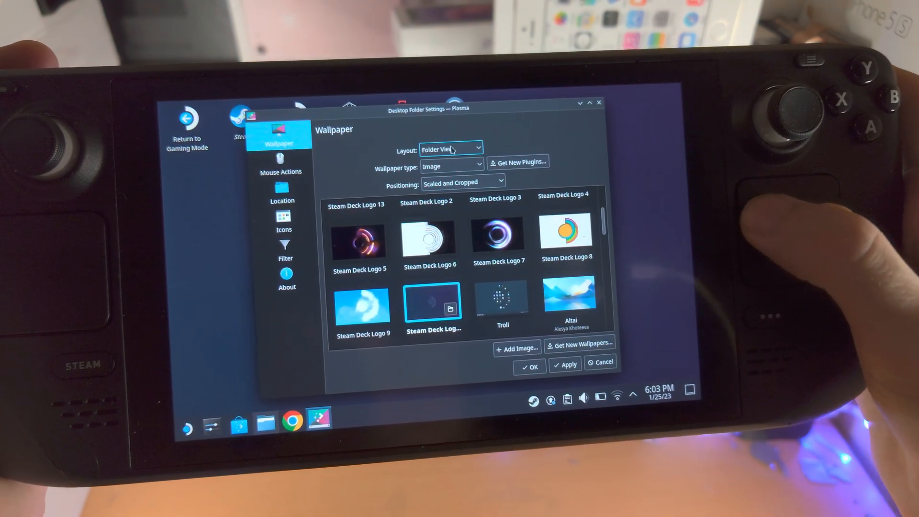
pyautogui.click(450, 167)
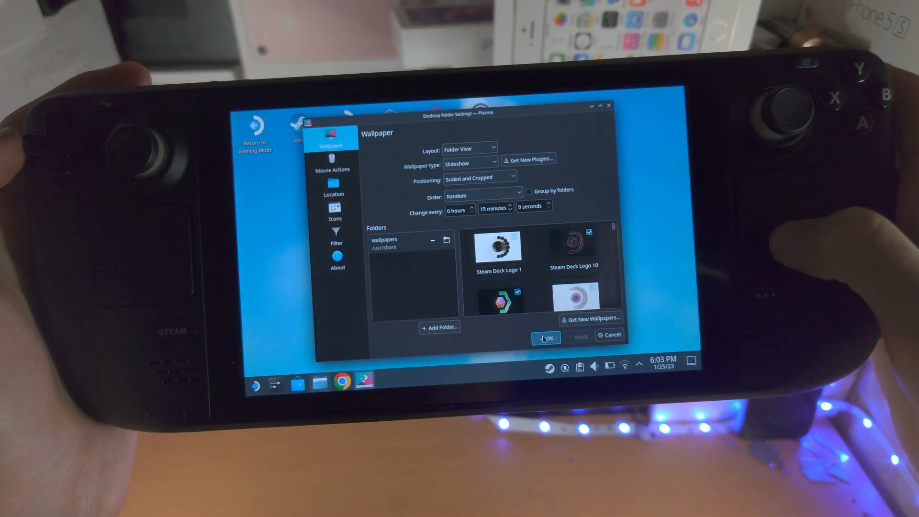
# Step: Confirm with OK, leaving the cloud slideshow wallpaper on the desktop
pyautogui.click(545, 337)
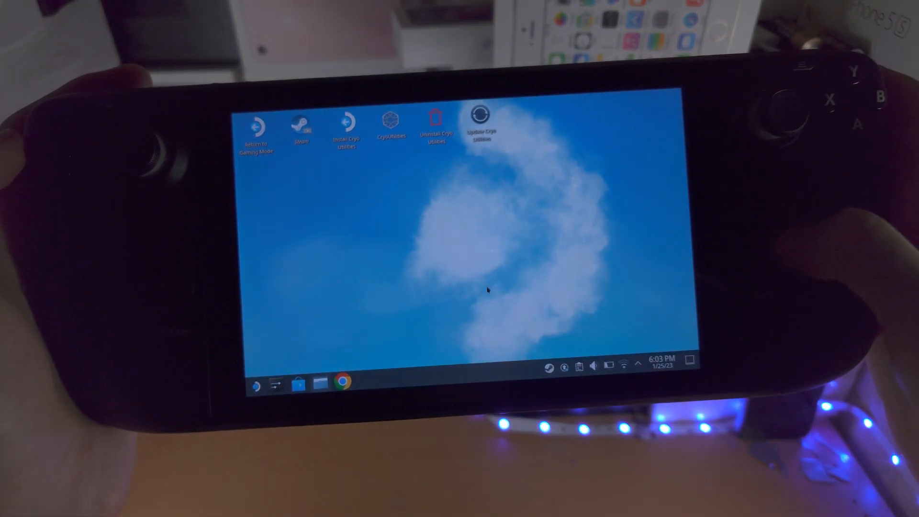